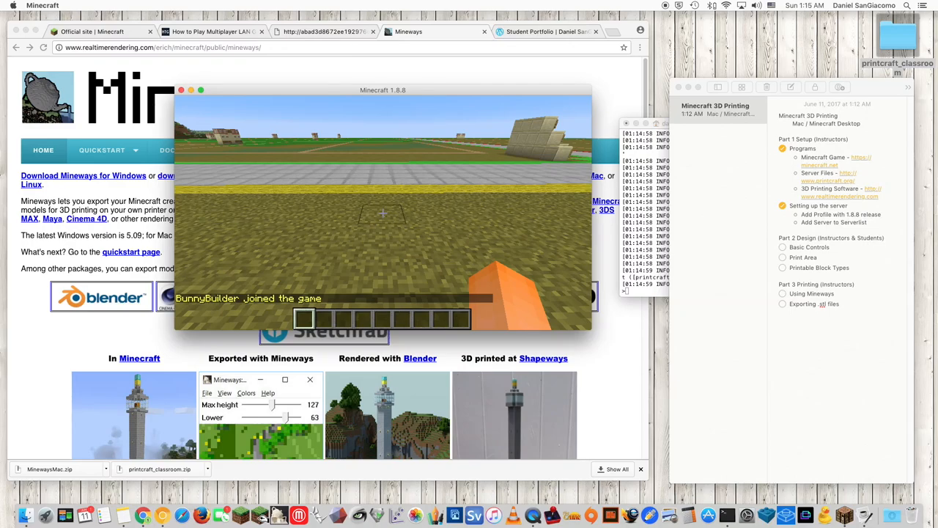
Pause the game so the game menu appears over the world
key(Escape)
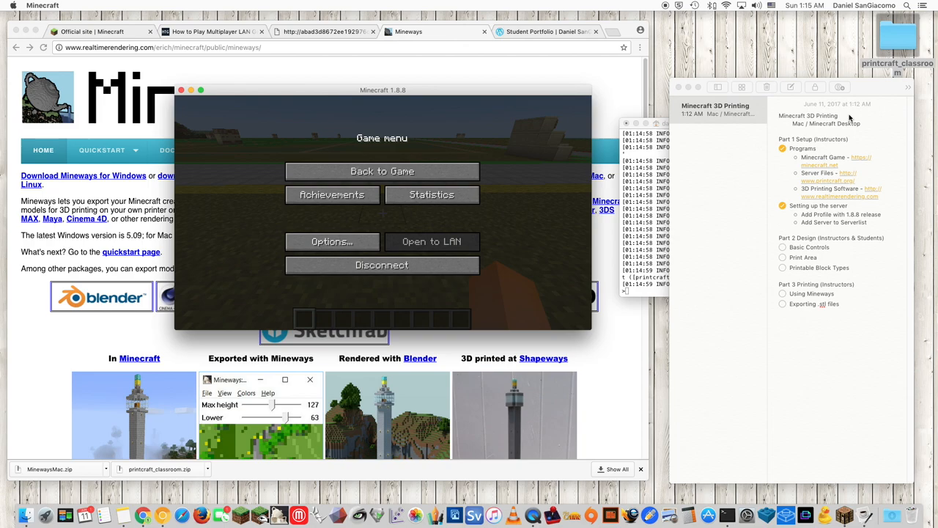
mouse_move(862, 150)
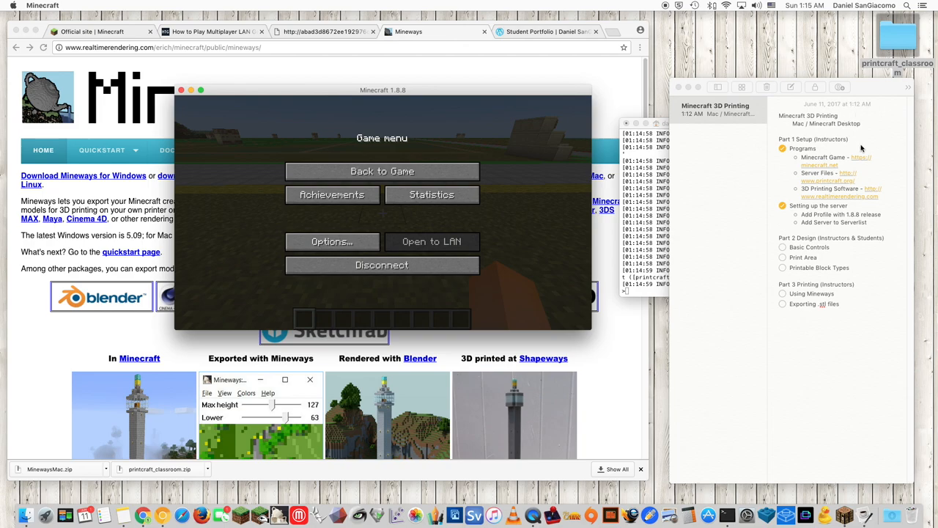
mouse_move(865, 147)
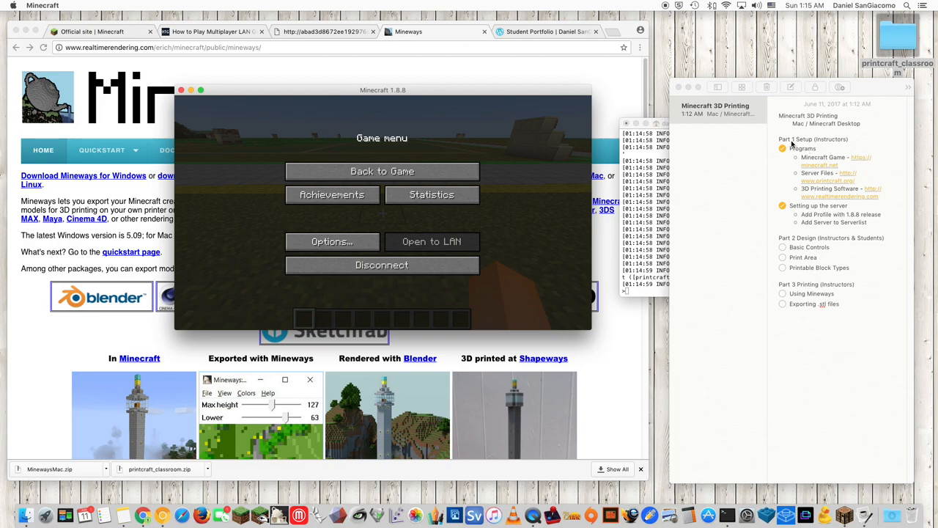
mouse_move(803, 146)
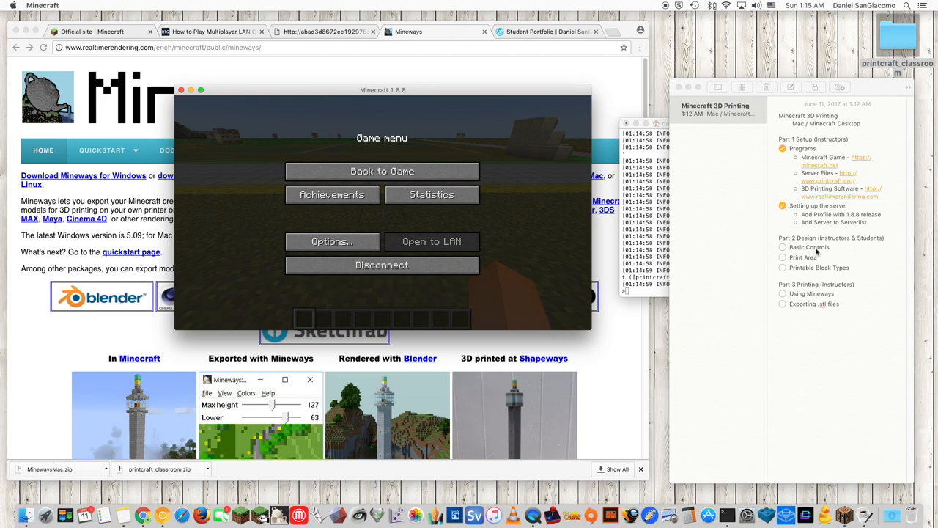
mouse_move(815, 255)
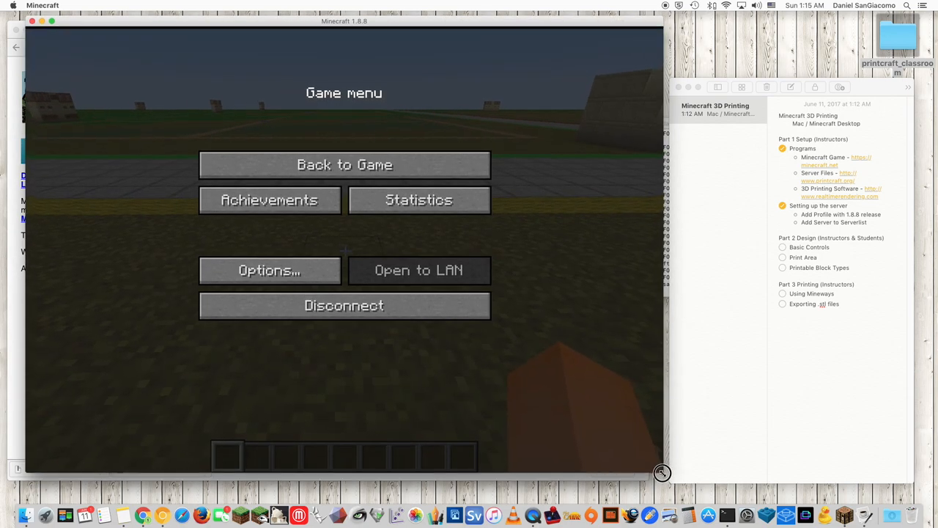
Resume play and walk to the glowstone-bordered grass plot
click(343, 164)
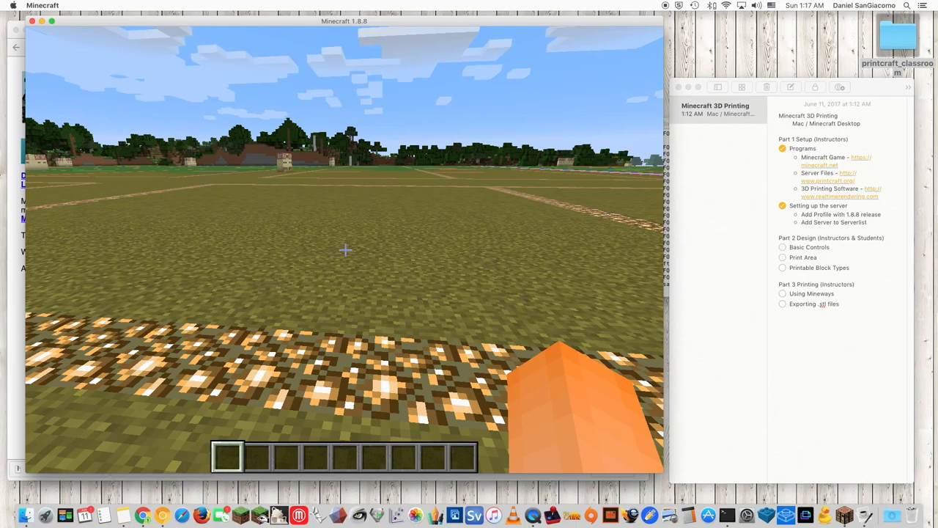
Browse the creative inventory's Building Blocks and load quartz, stone slab and cobblestone into the hotbar
key(e)
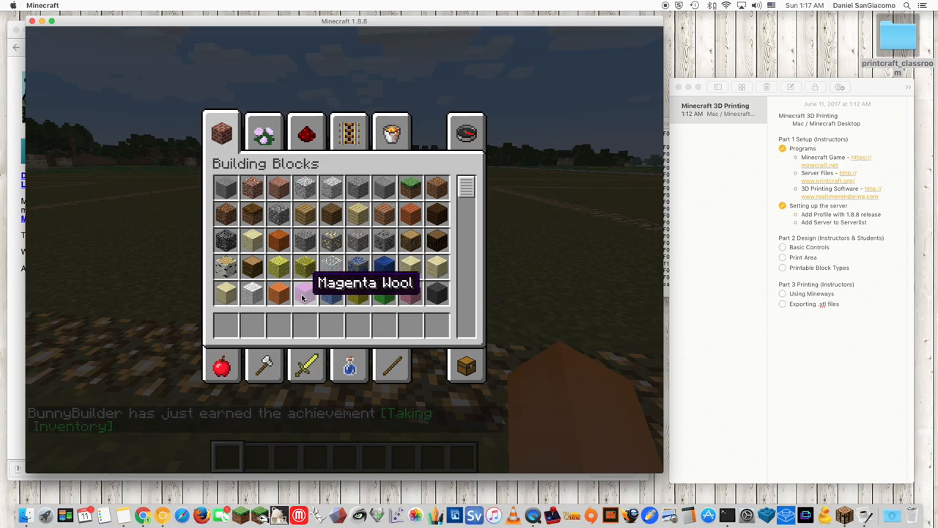
mouse_move(252, 266)
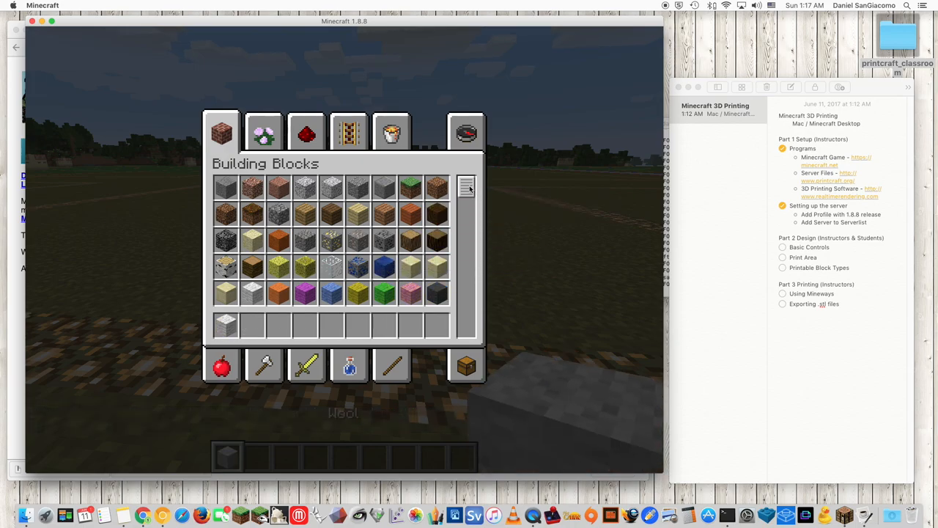
scroll(down, 3)
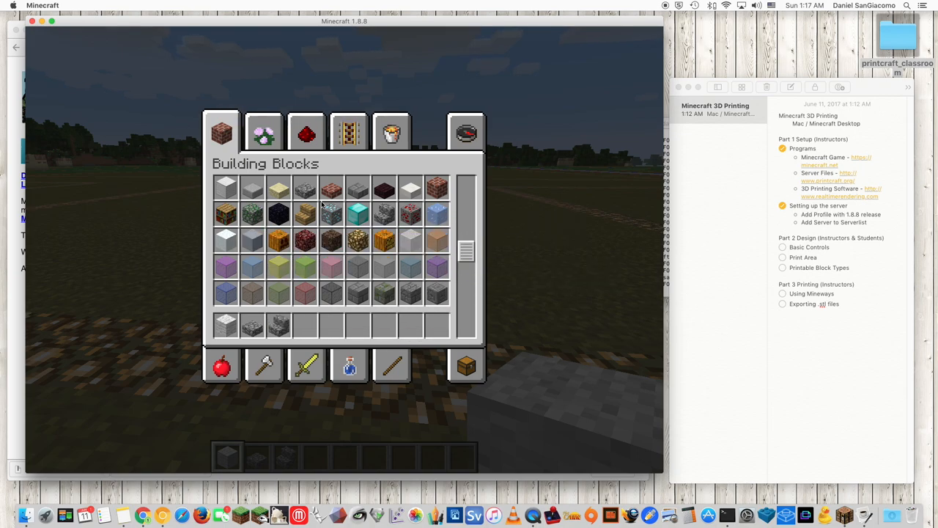
mouse_move(278, 266)
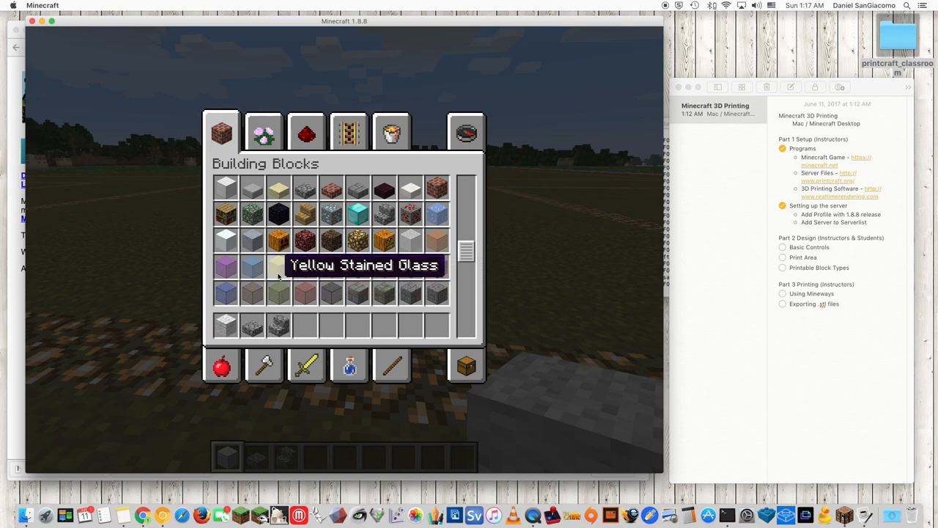
mouse_move(305, 293)
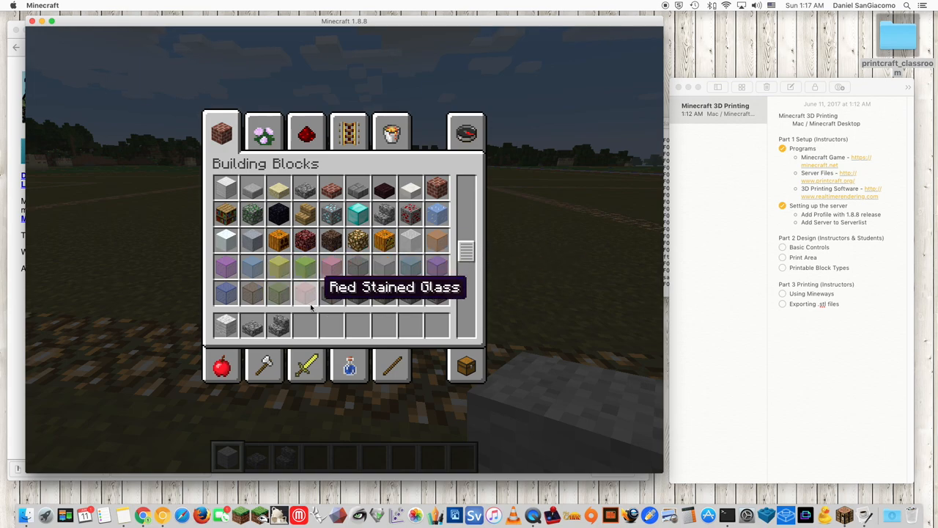
mouse_move(437, 241)
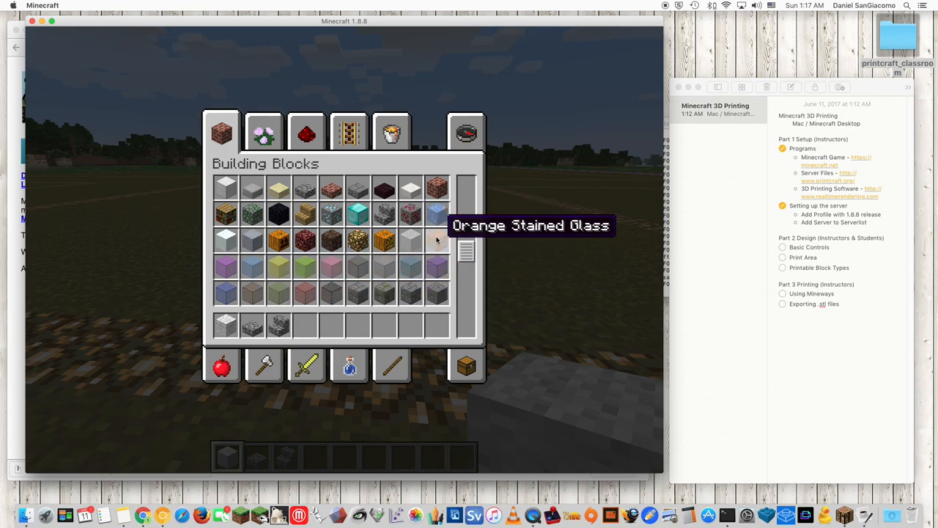
mouse_move(410, 267)
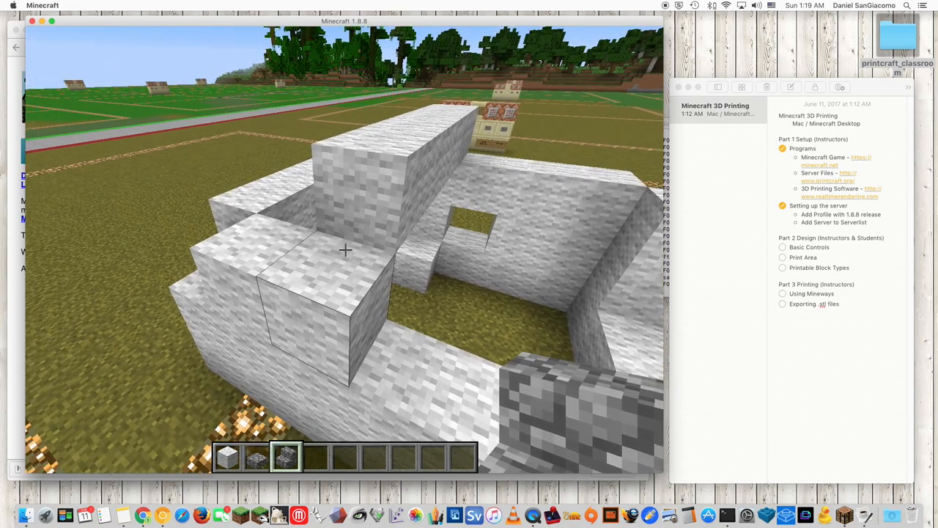
Lay a cobblestone porch border around the base of the white house
key(e)
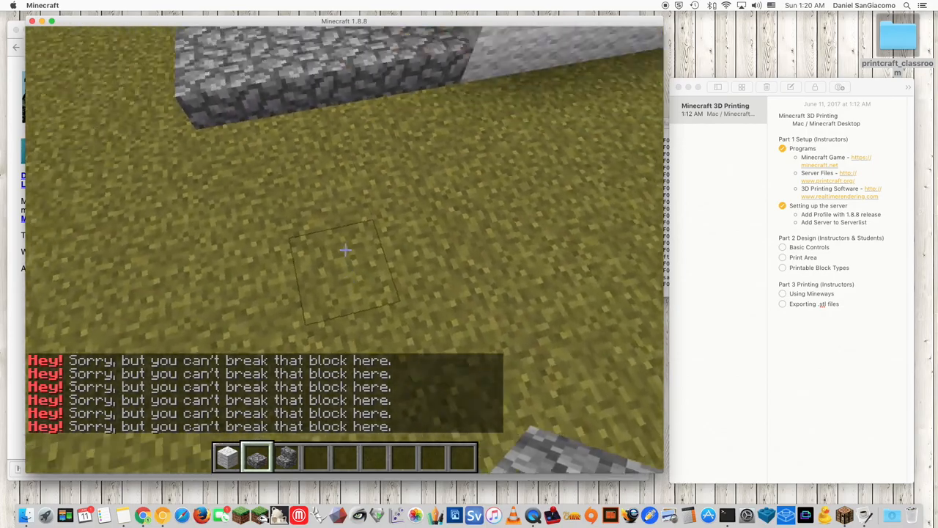
mouse_move(344, 249)
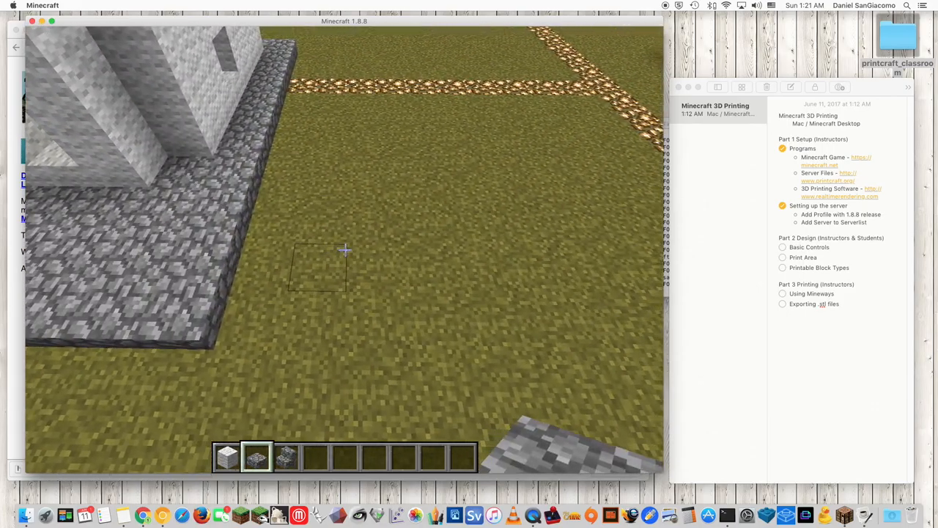
Tick the Basic Controls and Print Area items in the Notes checklist, then resume play
key(Escape)
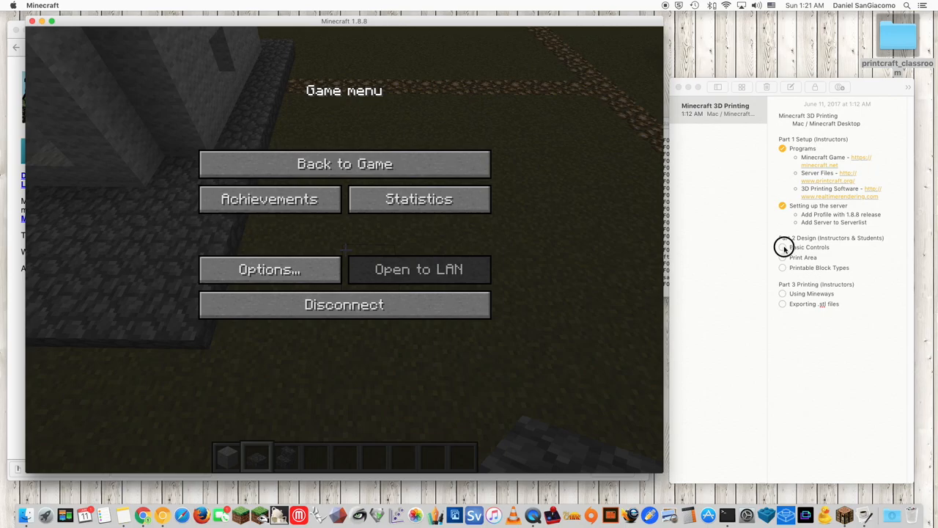
click(782, 252)
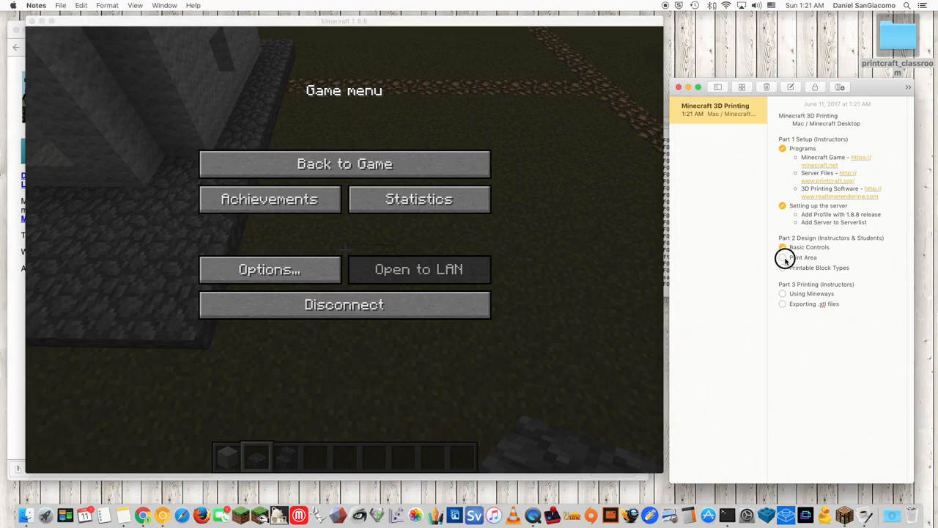
click(782, 258)
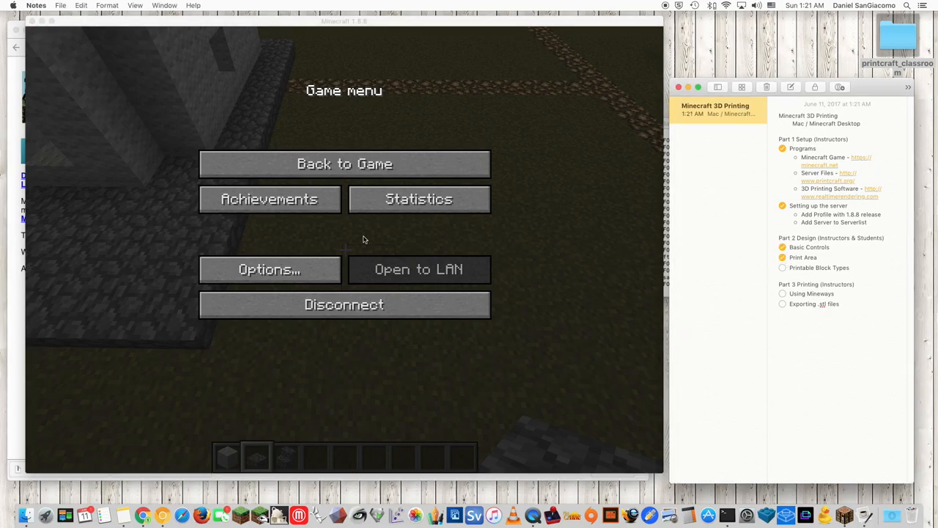
click(343, 165)
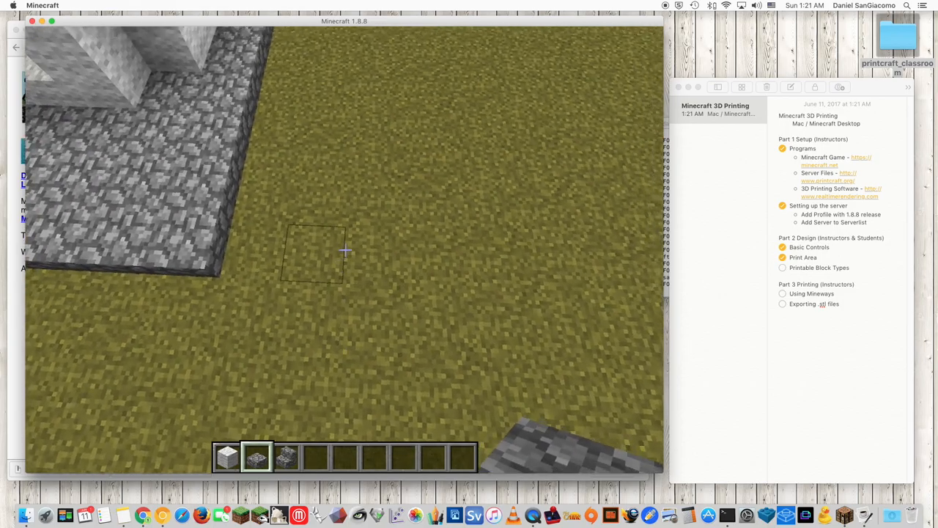